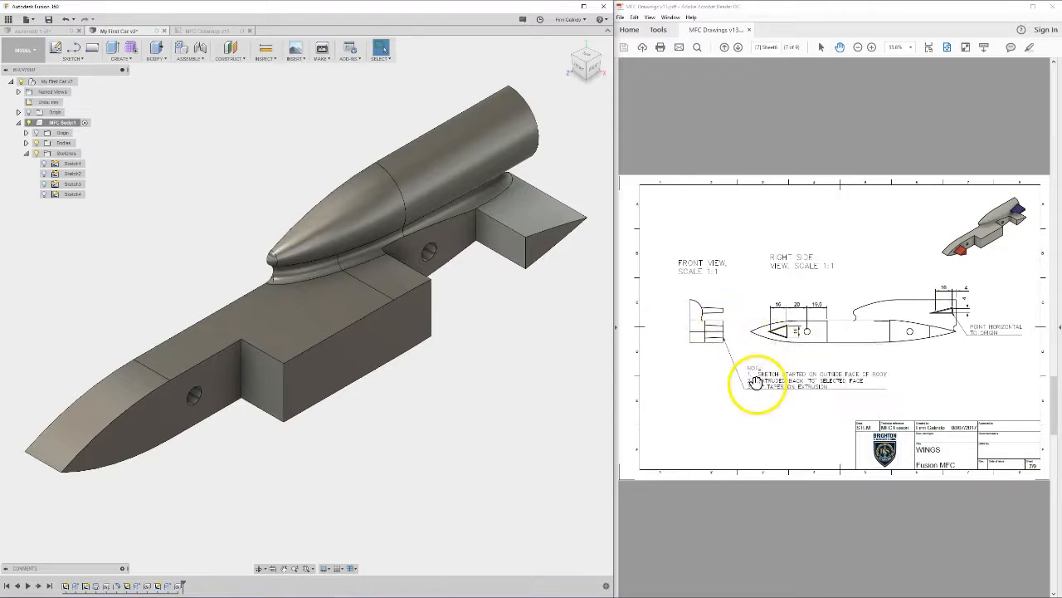
mouse_move(720, 277)
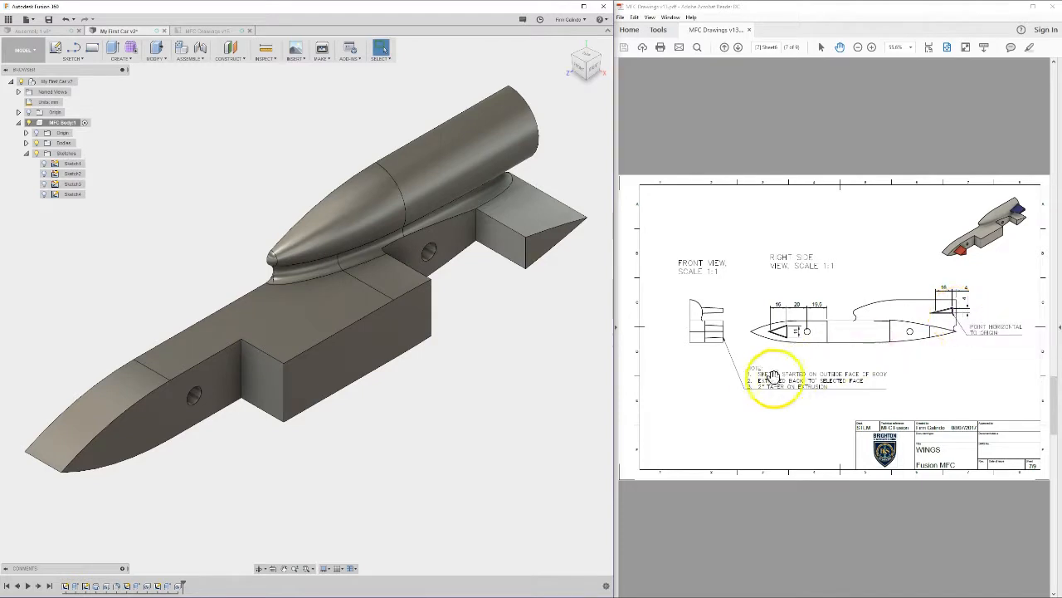
mouse_move(662, 364)
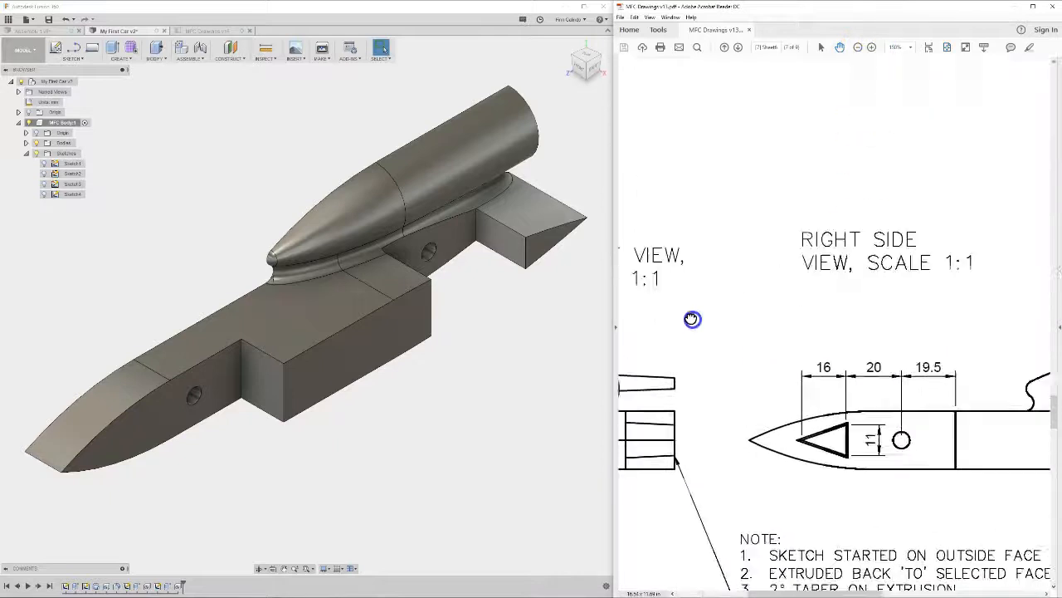
Step: Zoom into the triangular wing detail to read its 16, 20 and 11 dimensions, then fit the sheet
left_click(870, 47)
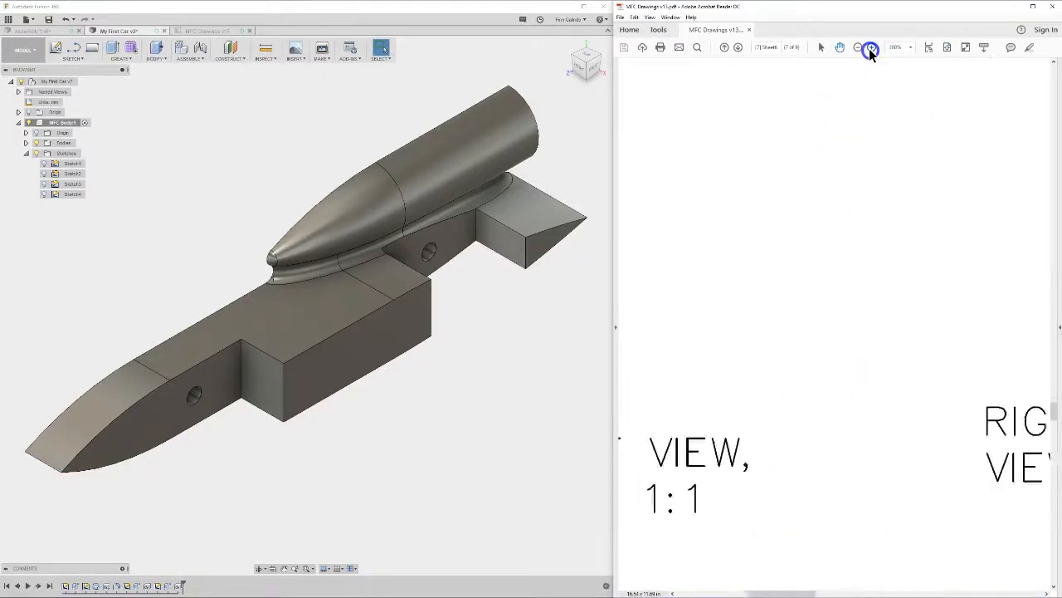
left_click(870, 47)
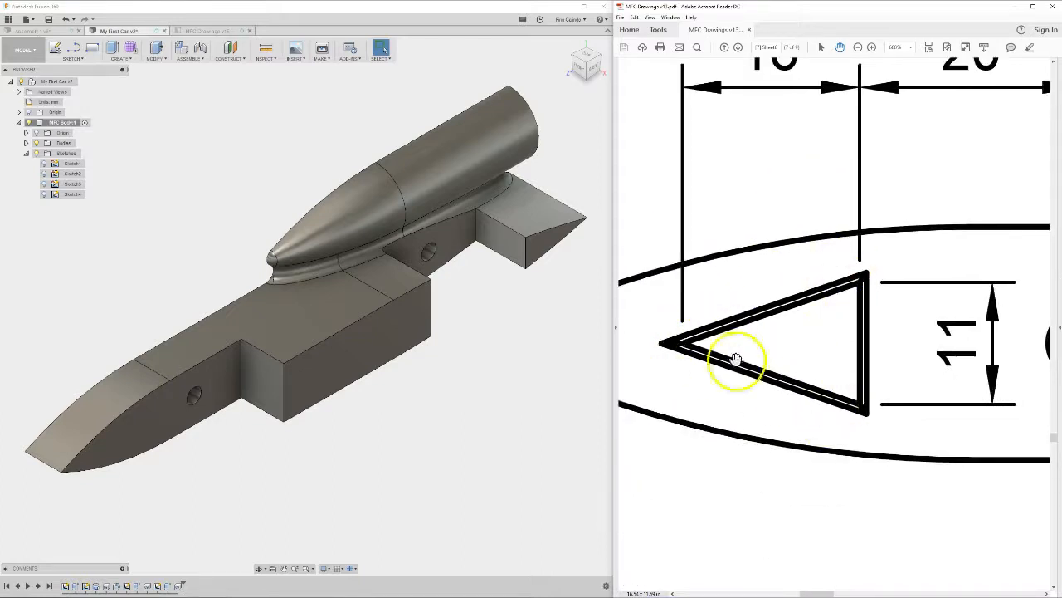
left_click(952, 47)
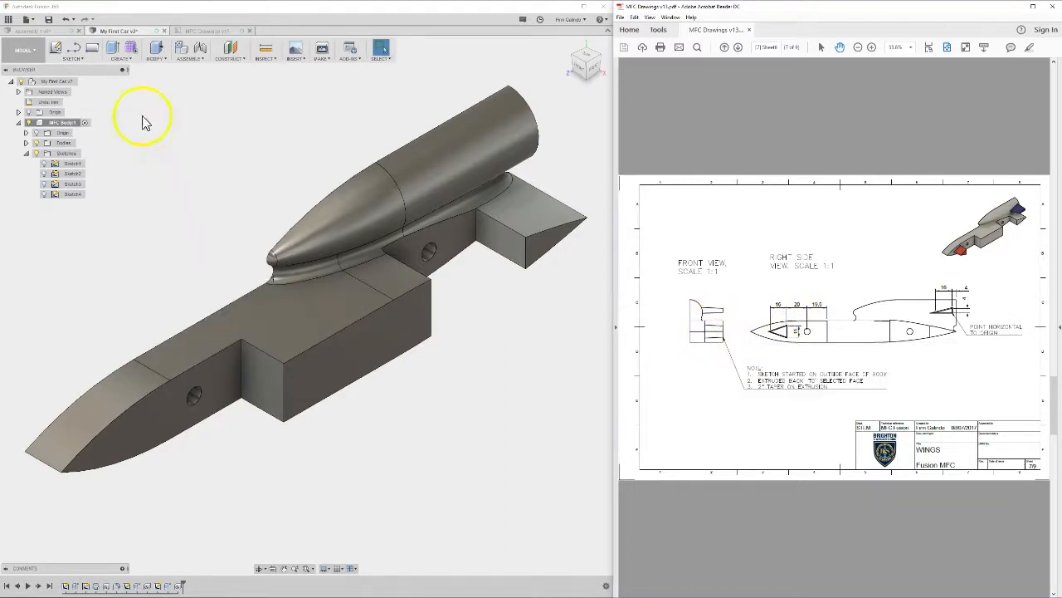
Step: Start a new sketch on the outside side face of the car body
left_click(332, 369)
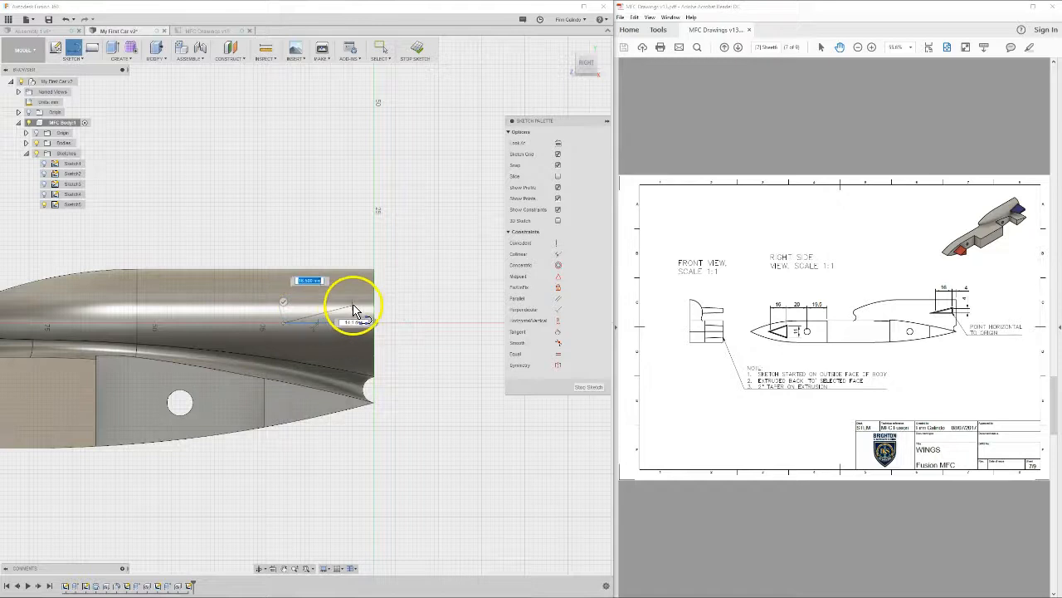
mouse_move(362, 340)
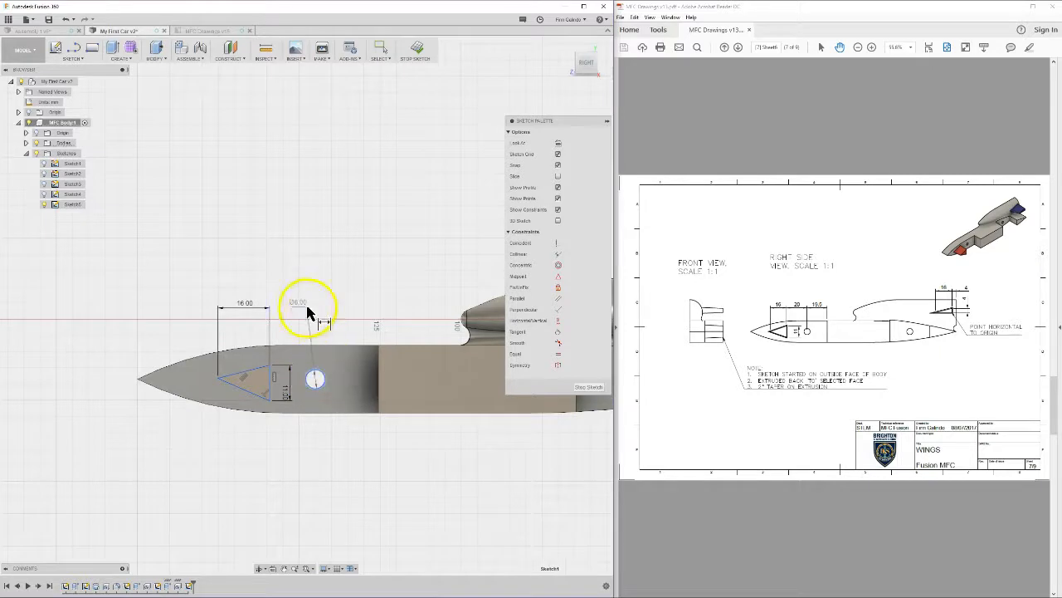
mouse_move(314, 331)
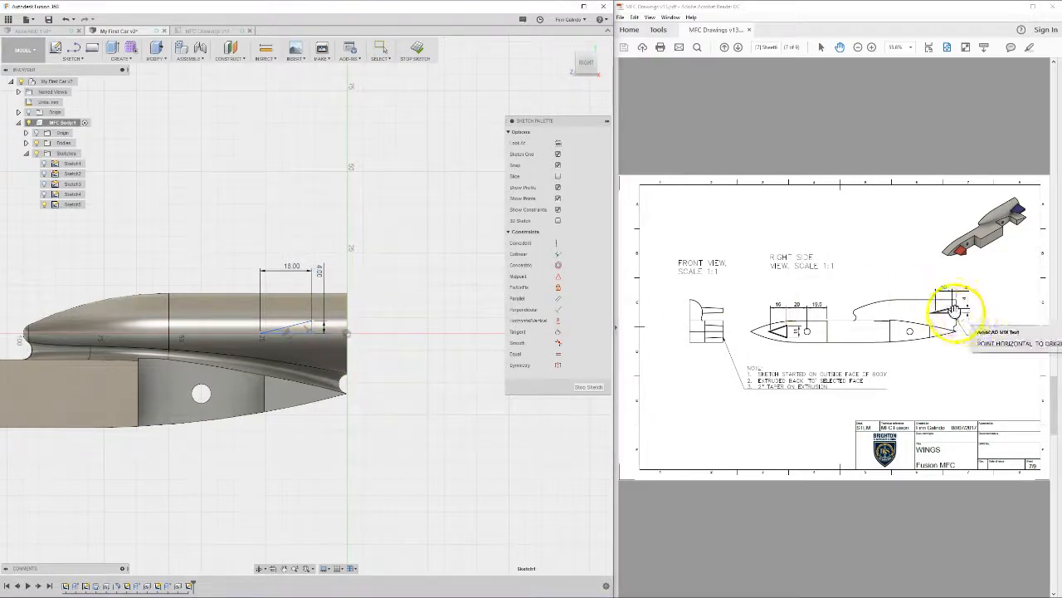
mouse_move(435, 352)
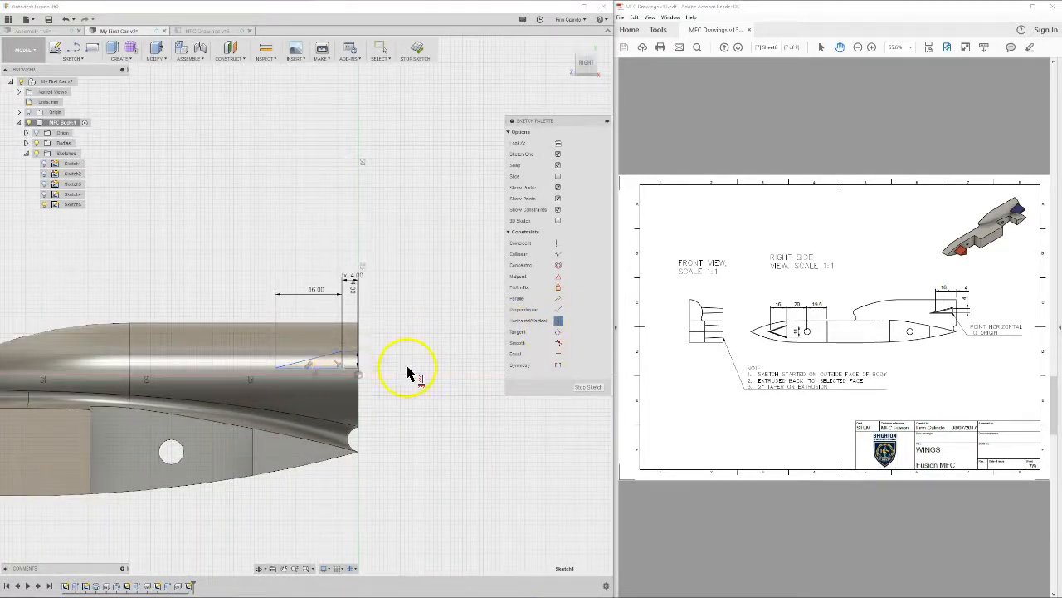
mouse_move(352, 378)
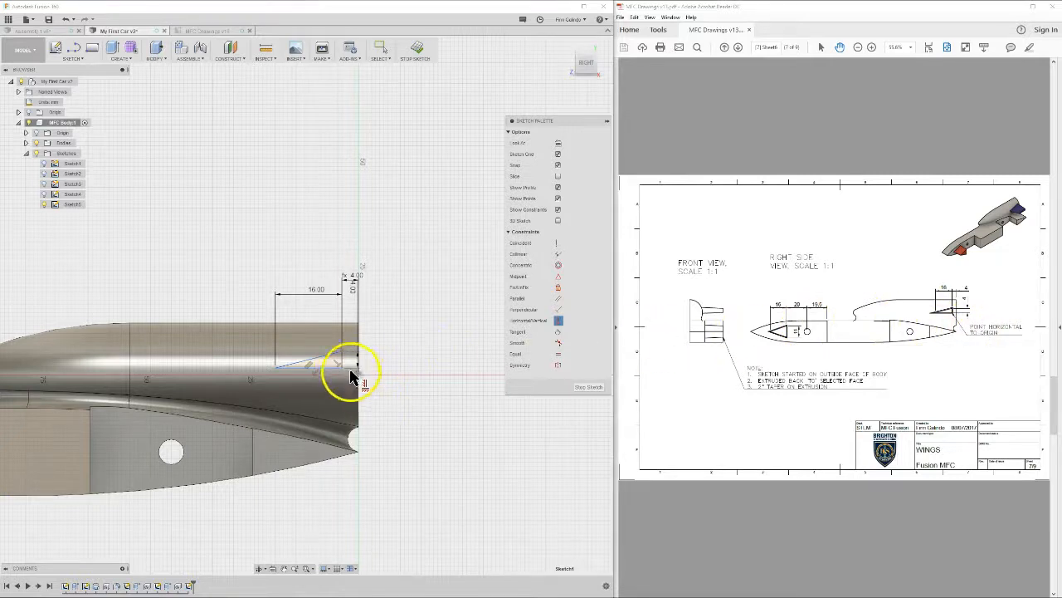
mouse_move(205, 348)
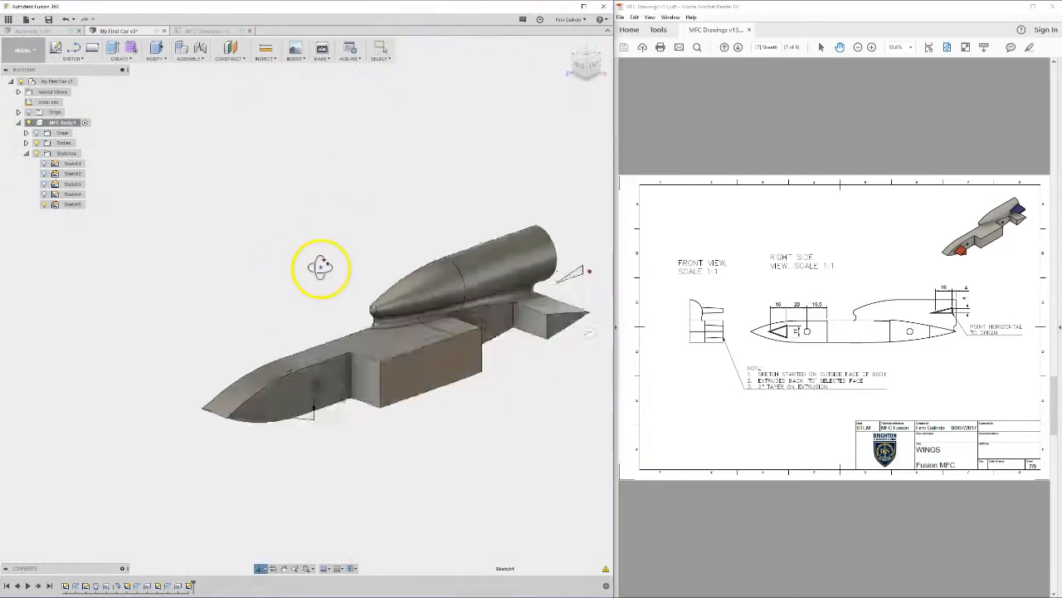
Step: Extrude the front triangle To Object at the body side face with a 2° taper
left_click_drag(322, 267, 298, 407)
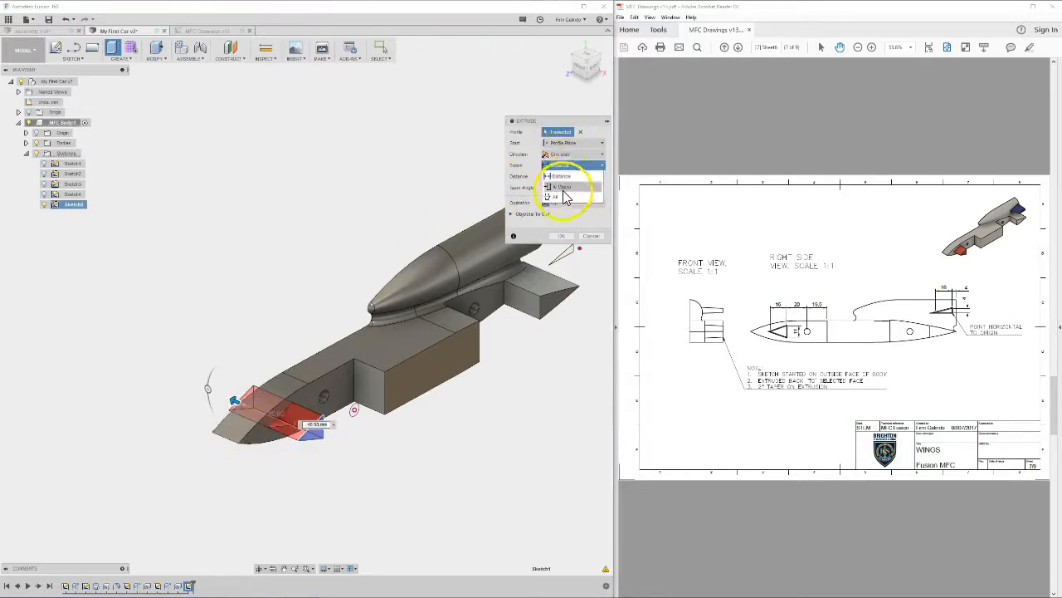
left_click(562, 196)
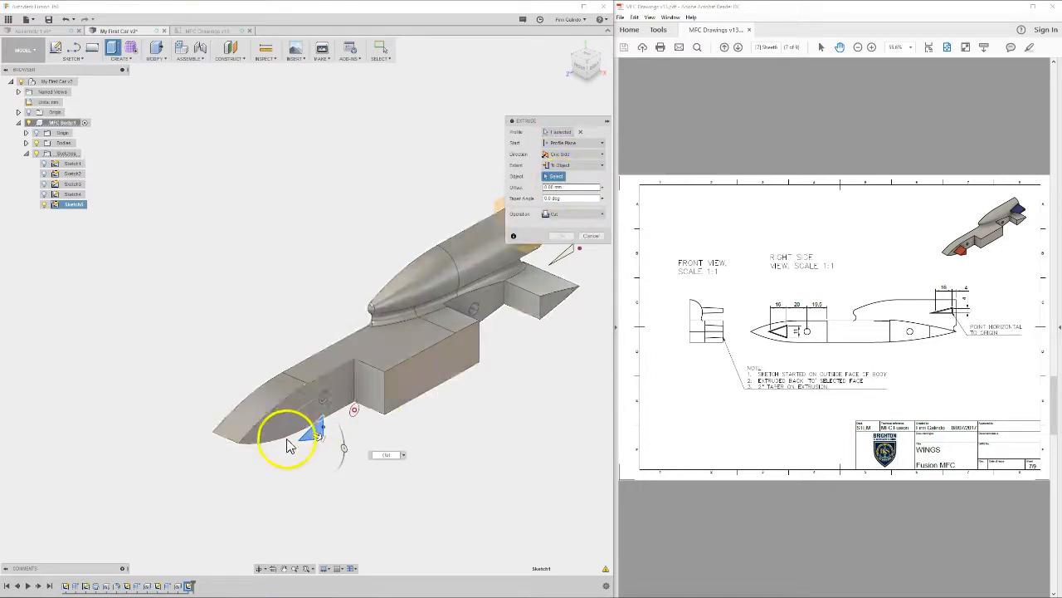
left_click(285, 429)
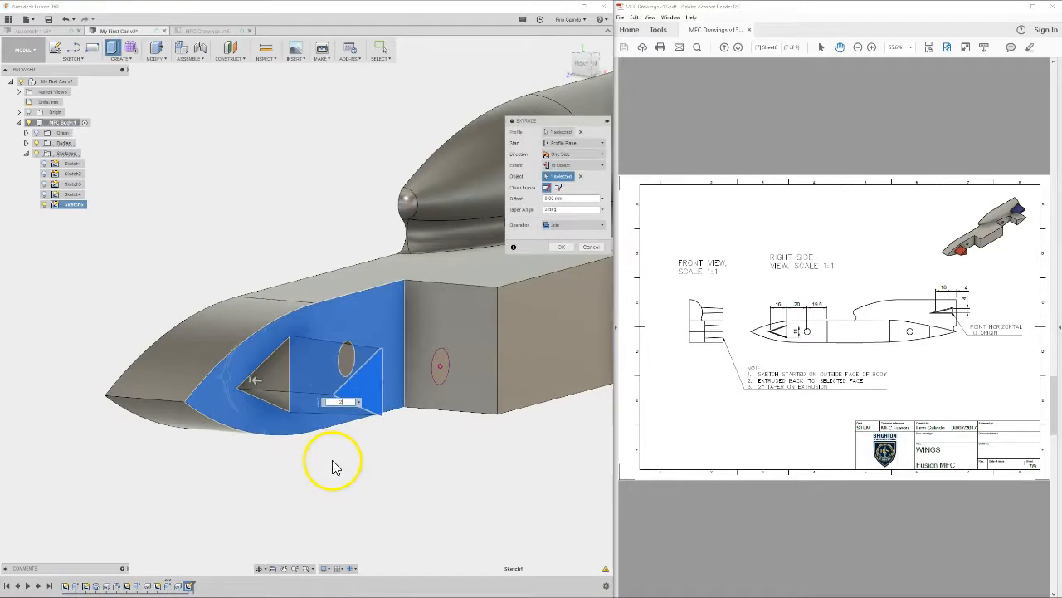
left_click(561, 245)
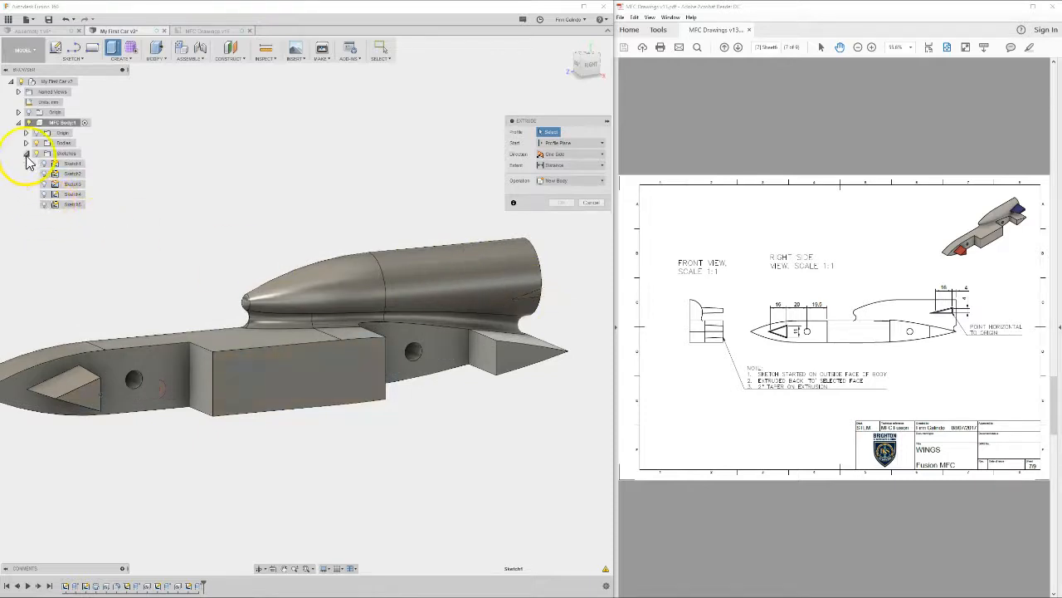
Step: Extrude the rear triangle profile To Object at the body face with a taper
left_click(27, 153)
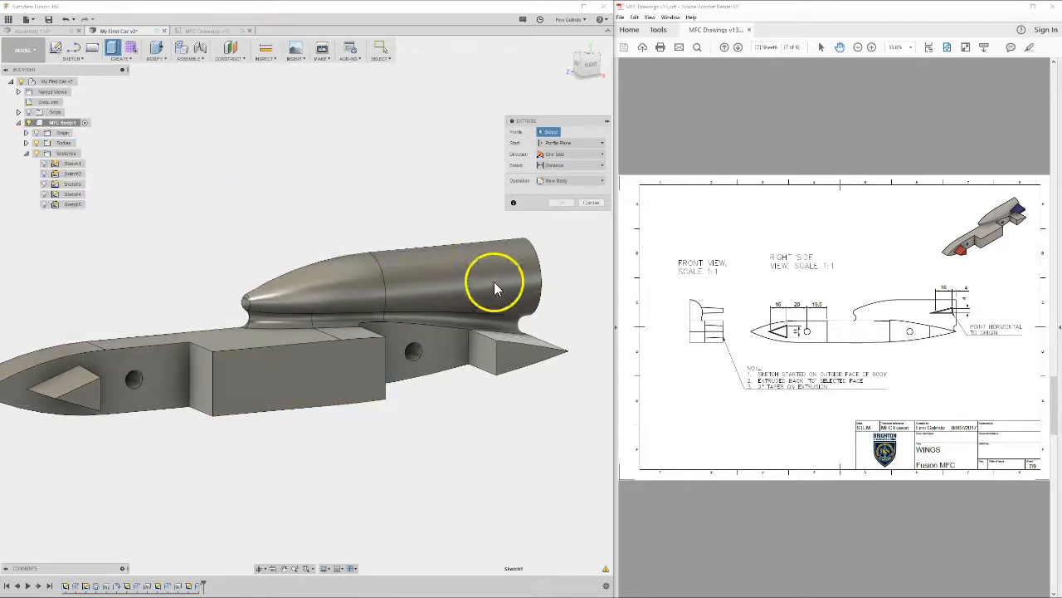
left_click(531, 290)
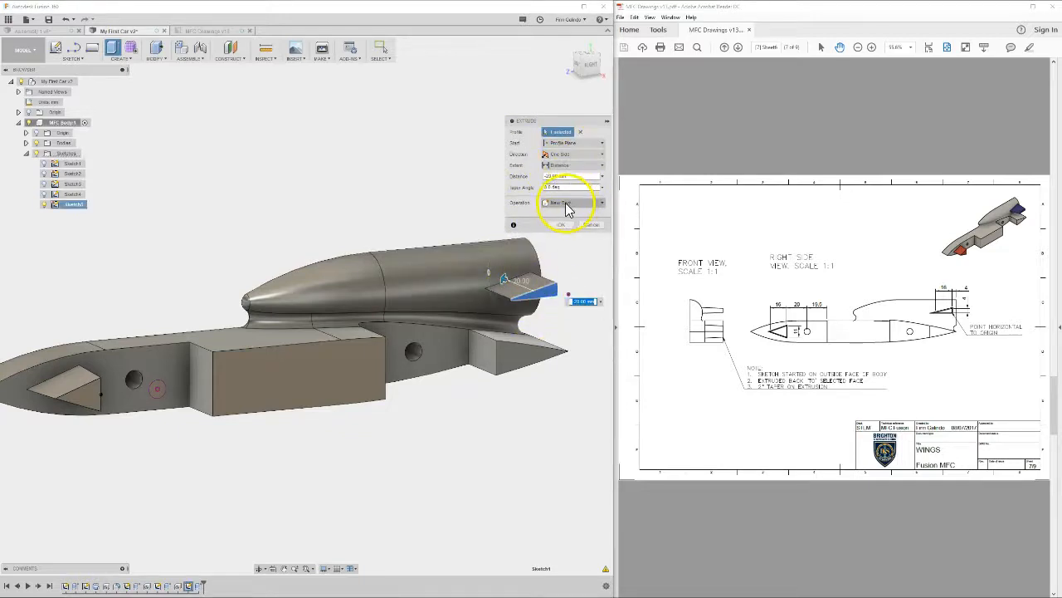
left_click(572, 166)
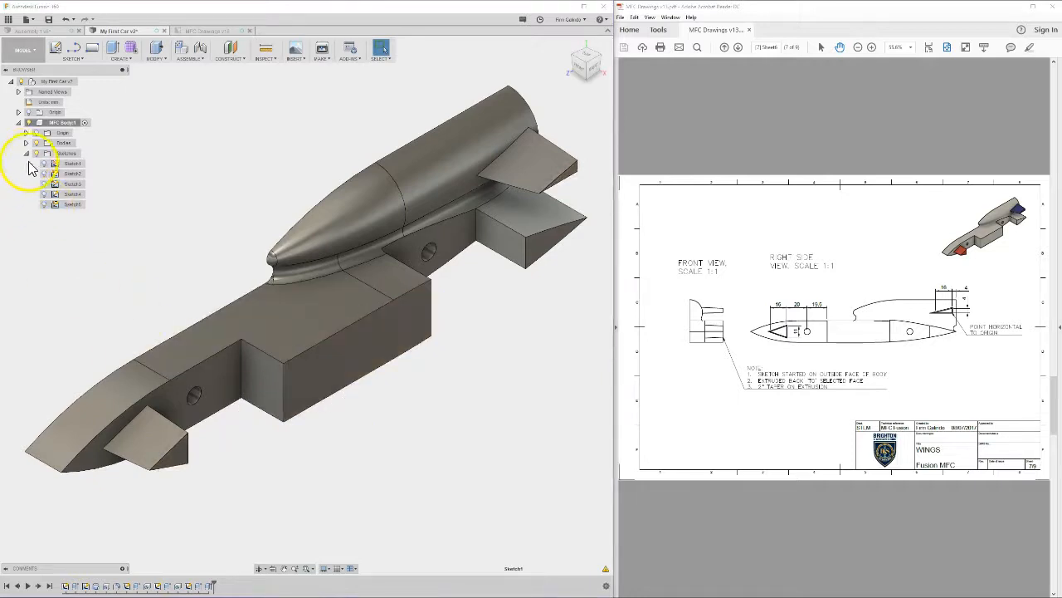
Step: Collapse the component's Bodies and Sketches folders in the Browser
left_click(26, 153)
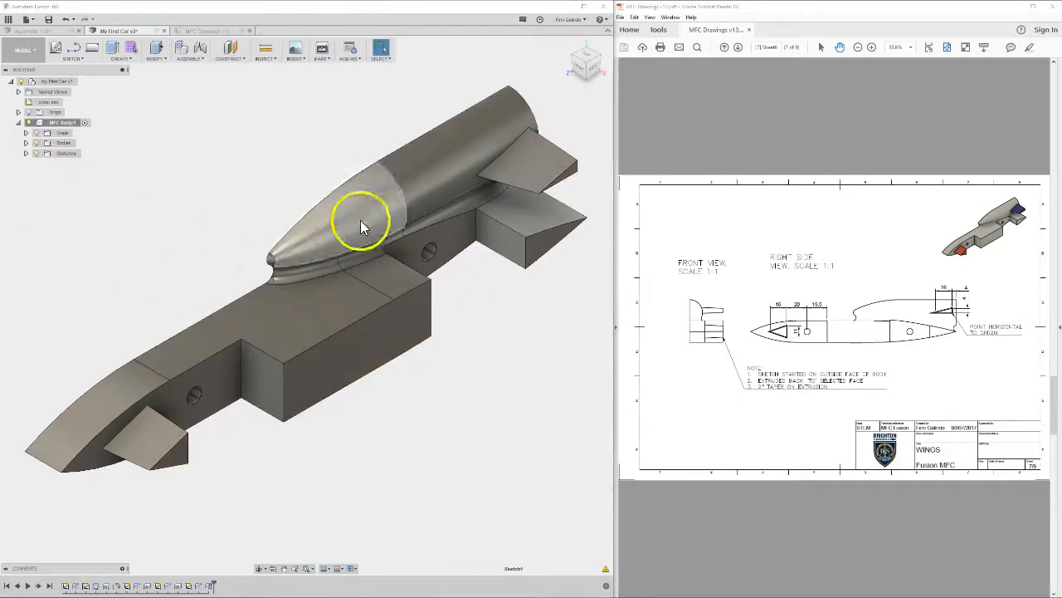